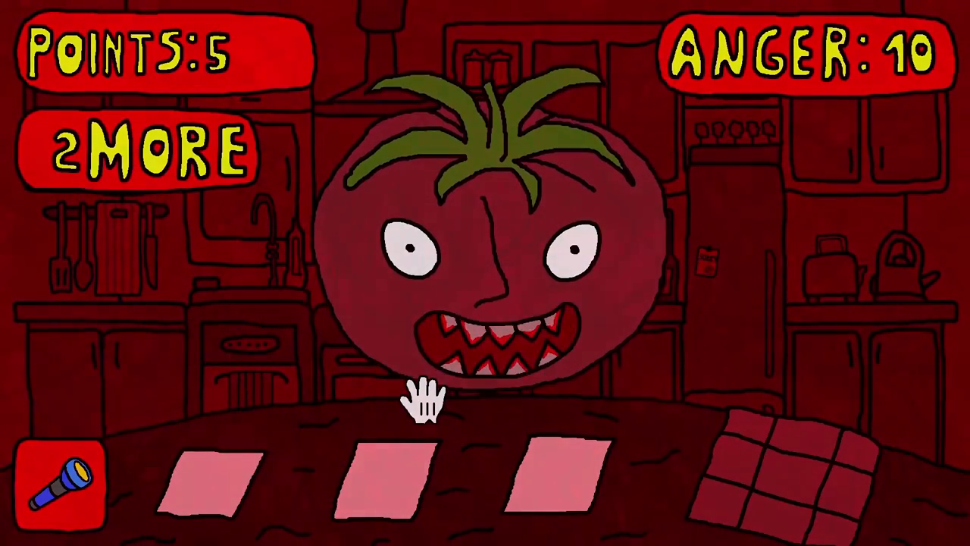
- Click a card on the table to feed the angry tomato in Mr. Tomatos
{"action": "left_click", "coordinate": [425, 398]}
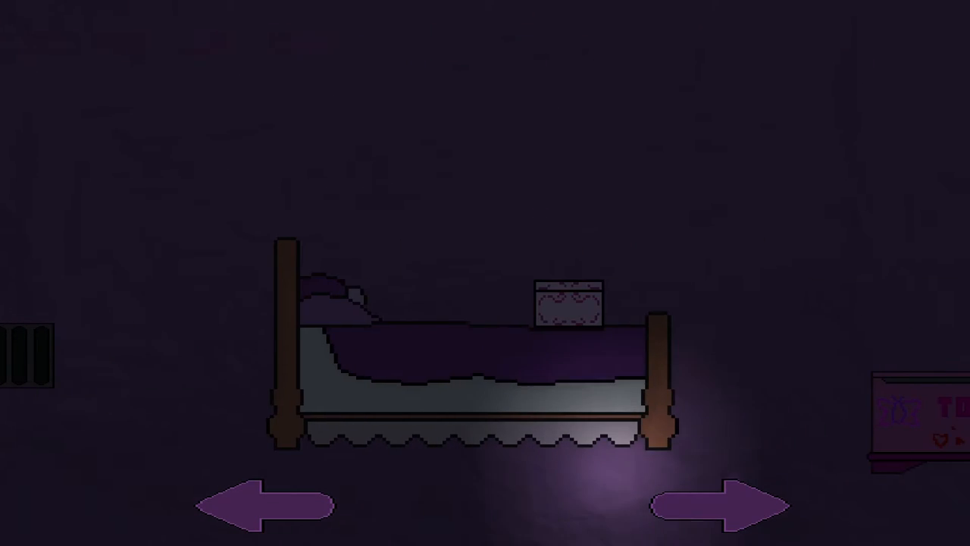
- Advance the red-haired boy's doorway lines about someone sleeping in his bed until they end
{"action": "left_click", "coordinate": [724, 507]}
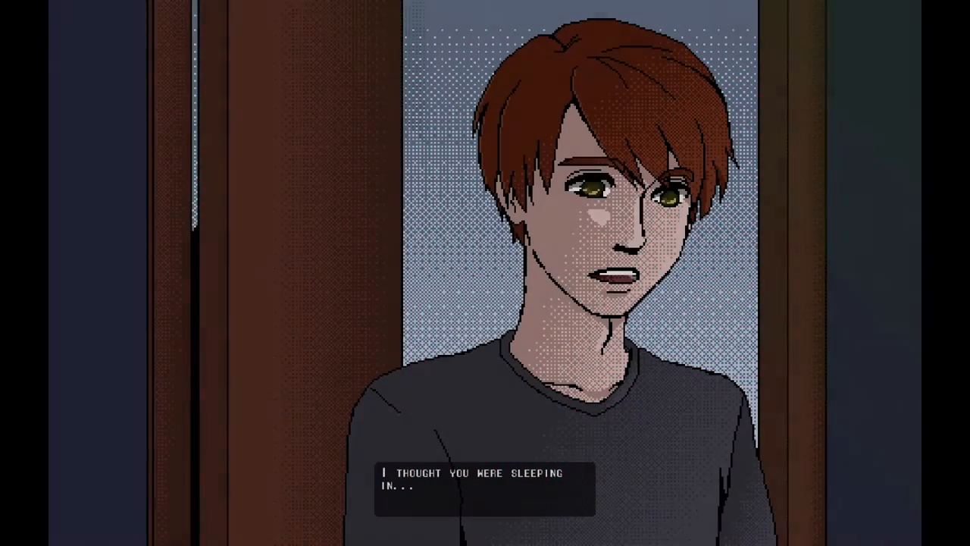
{"action": "left_click", "coordinate": [485, 489]}
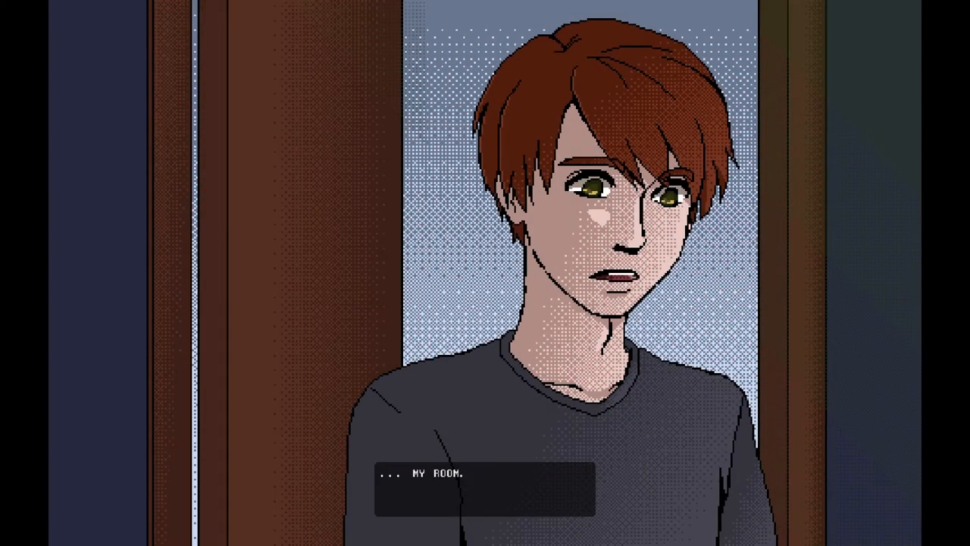
{"action": "left_click", "coordinate": [485, 486]}
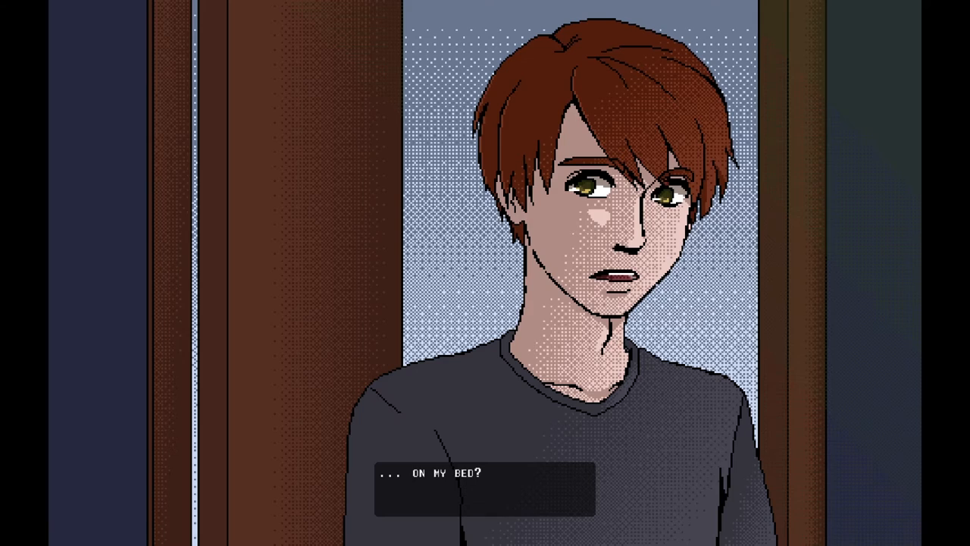
{"action": "left_click", "coordinate": [485, 488]}
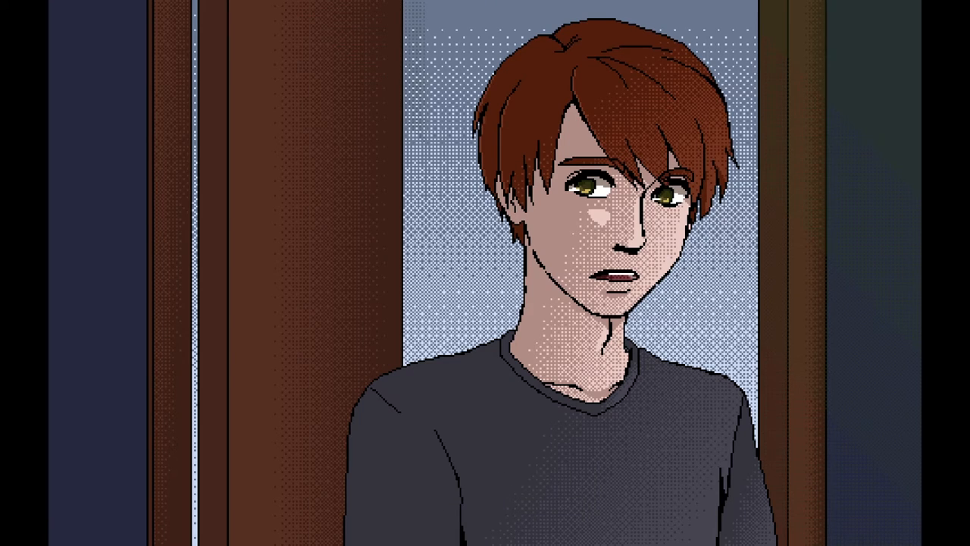